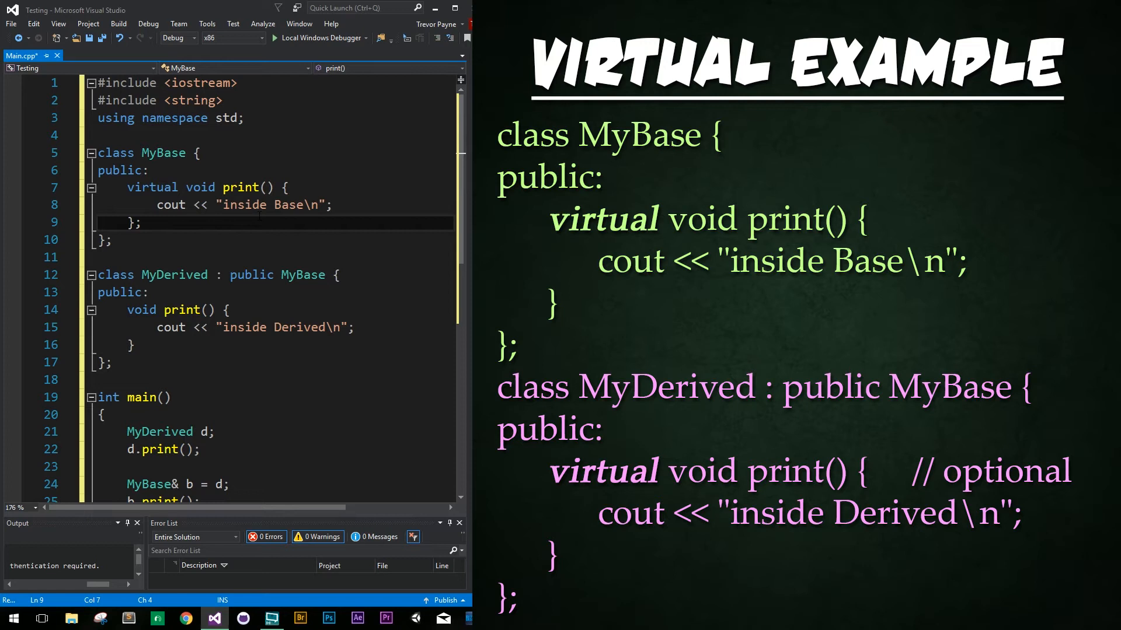
# - Review the using namespace line and MyBase's virtual print declaration in the code
pyautogui.doubleClick(201, 83)
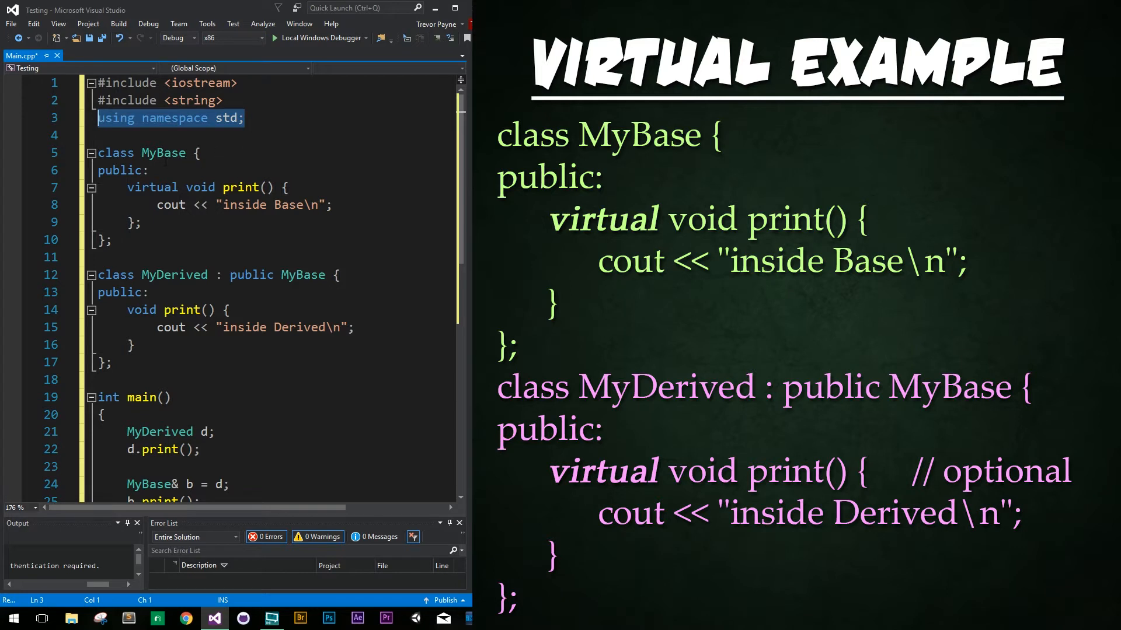
pyautogui.doubleClick(164, 153)
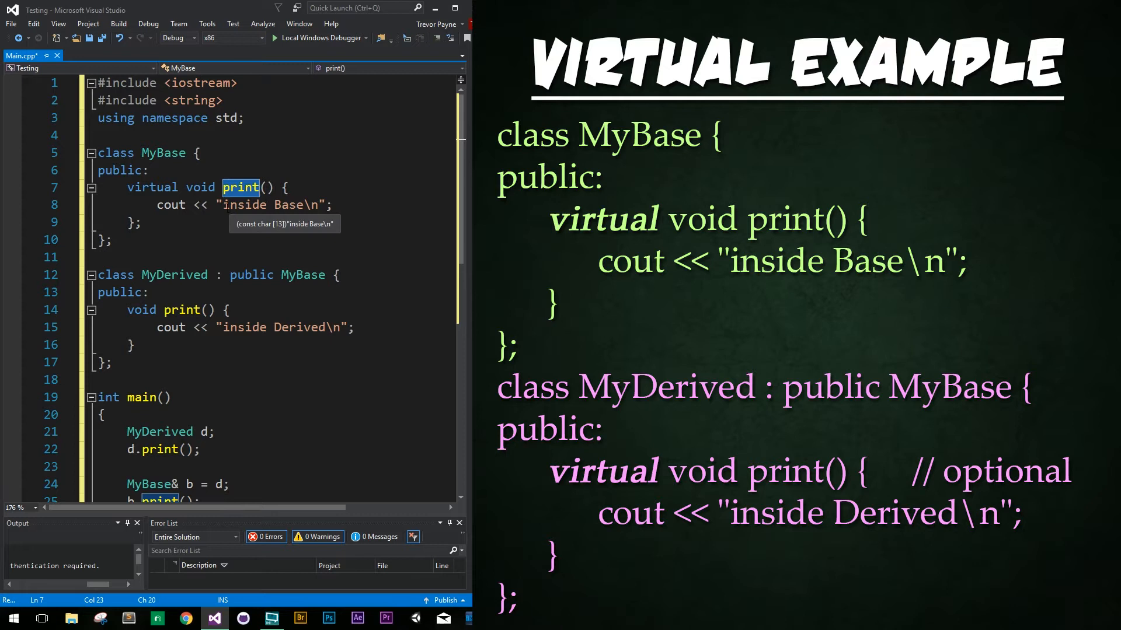
pyautogui.click(308, 205)
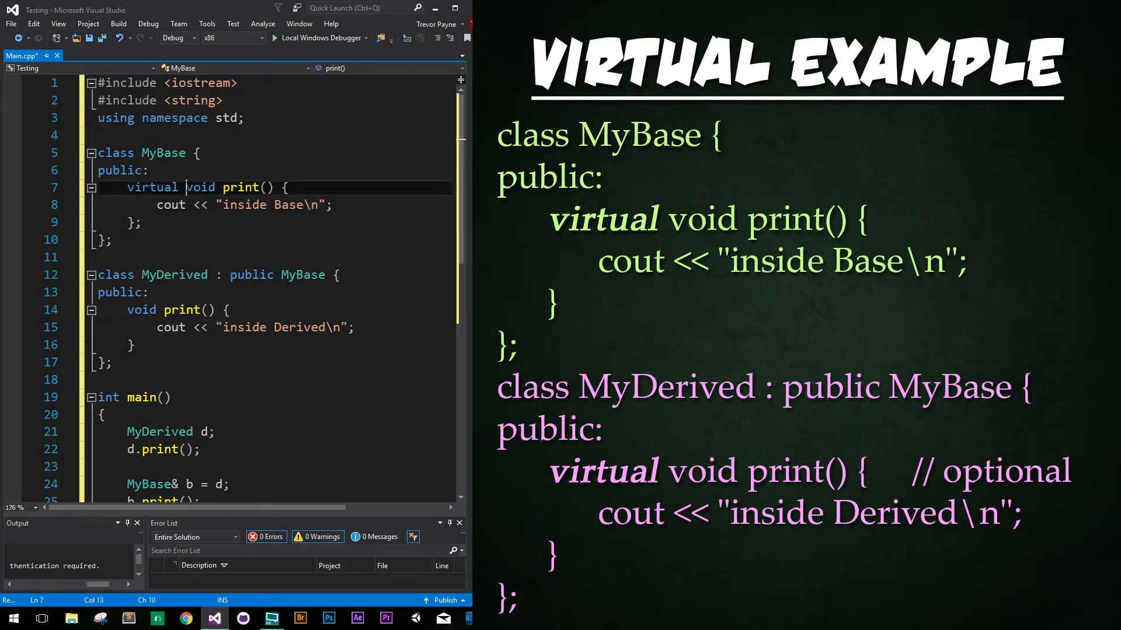
pyautogui.doubleClick(151, 186)
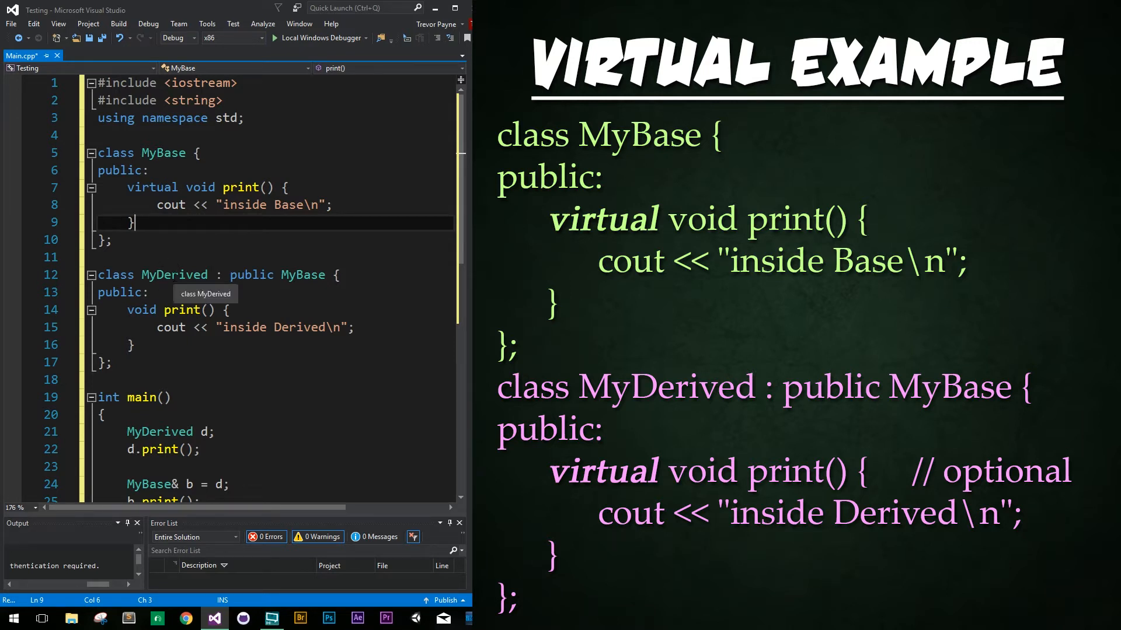
# - Inspect MyDerived's print override and its 'Derived' message before commenting it out
pyautogui.doubleClick(174, 275)
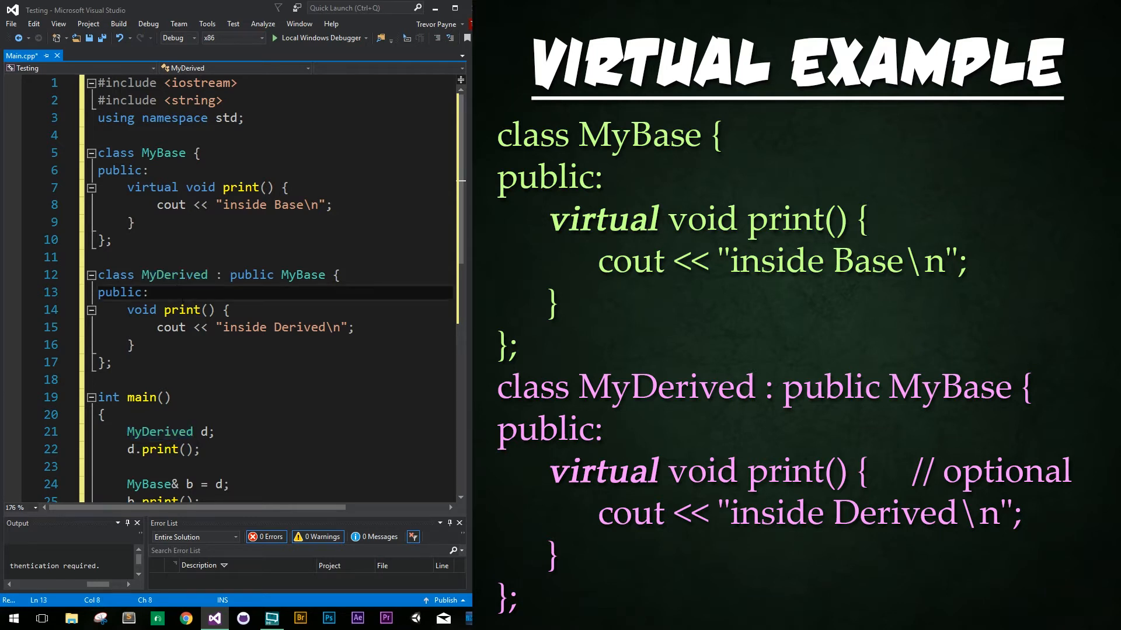
pyautogui.doubleClick(174, 275)
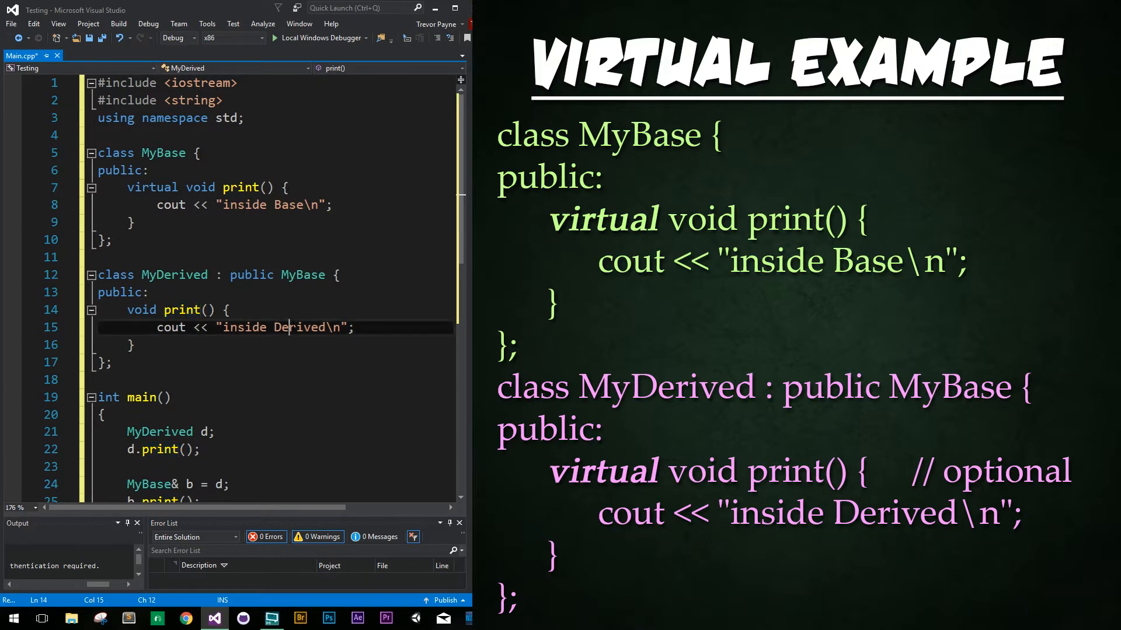
pyautogui.doubleClick(298, 327)
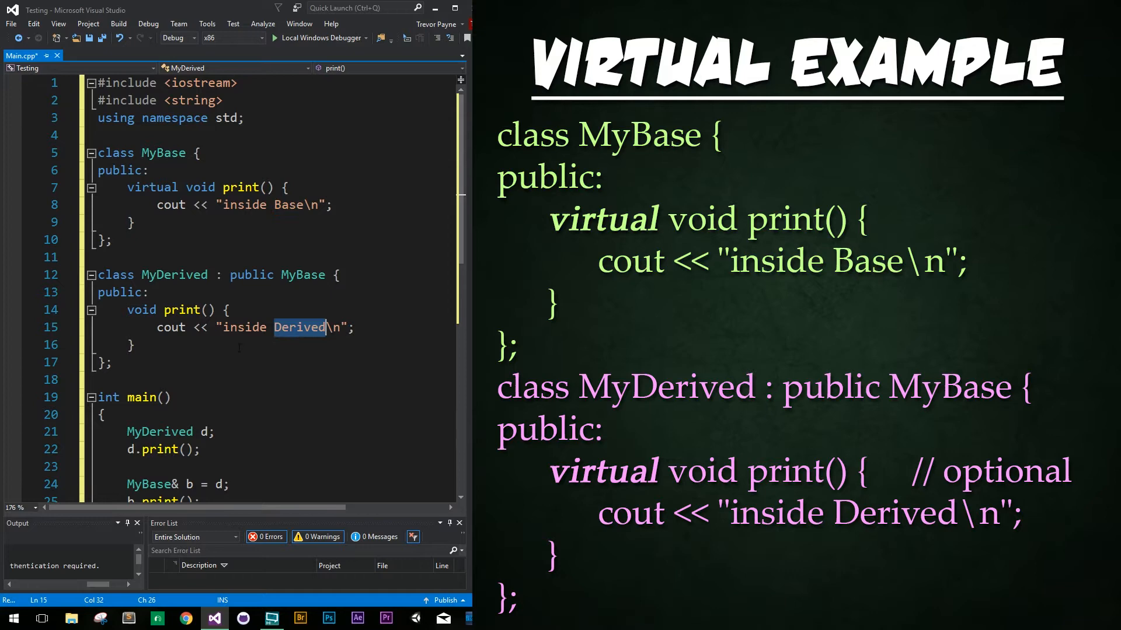
pyautogui.scroll(-3)
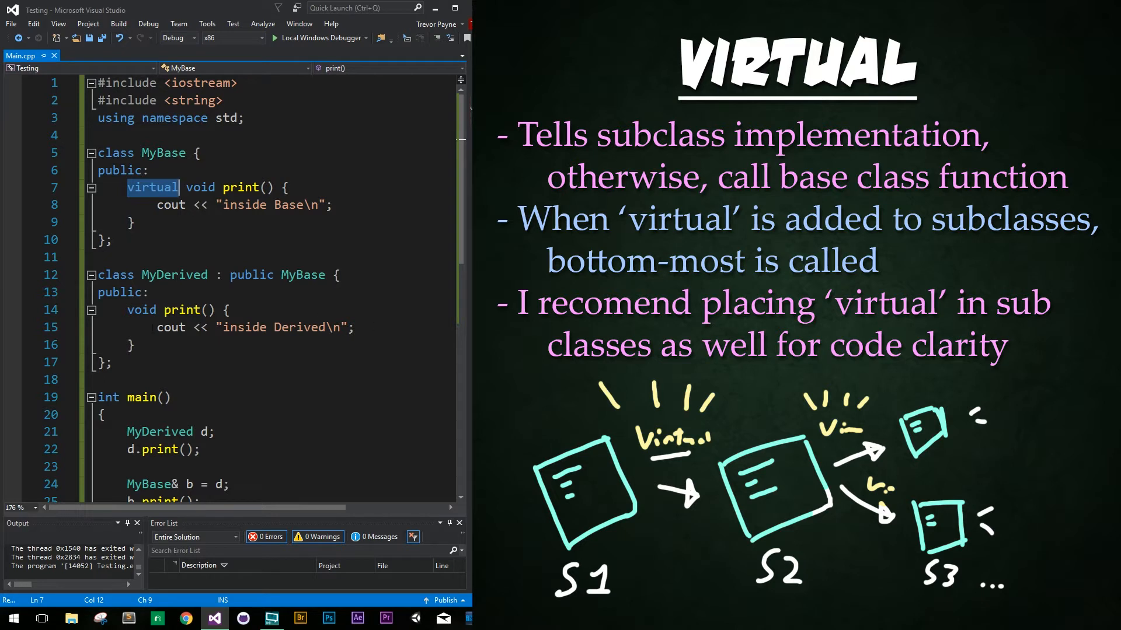
# - Comment out MyDerived's print override with /* */ and run so every call prints inside Base
pyautogui.write('/*')
pyautogui.click(271, 345)
pyautogui.write('*/')
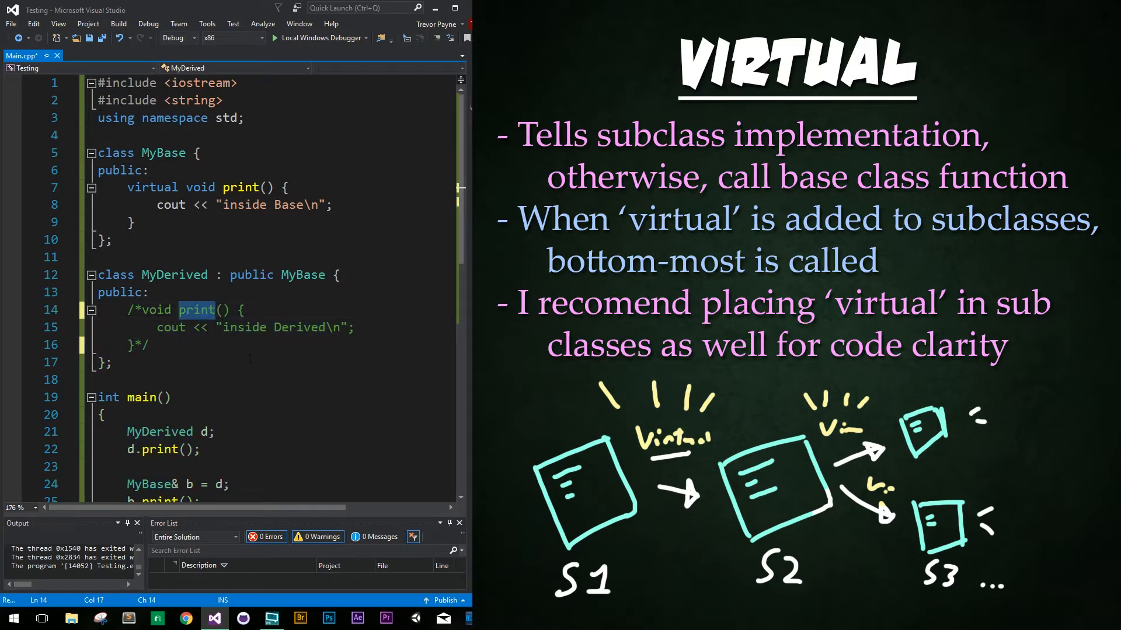
pyautogui.scroll(-3)
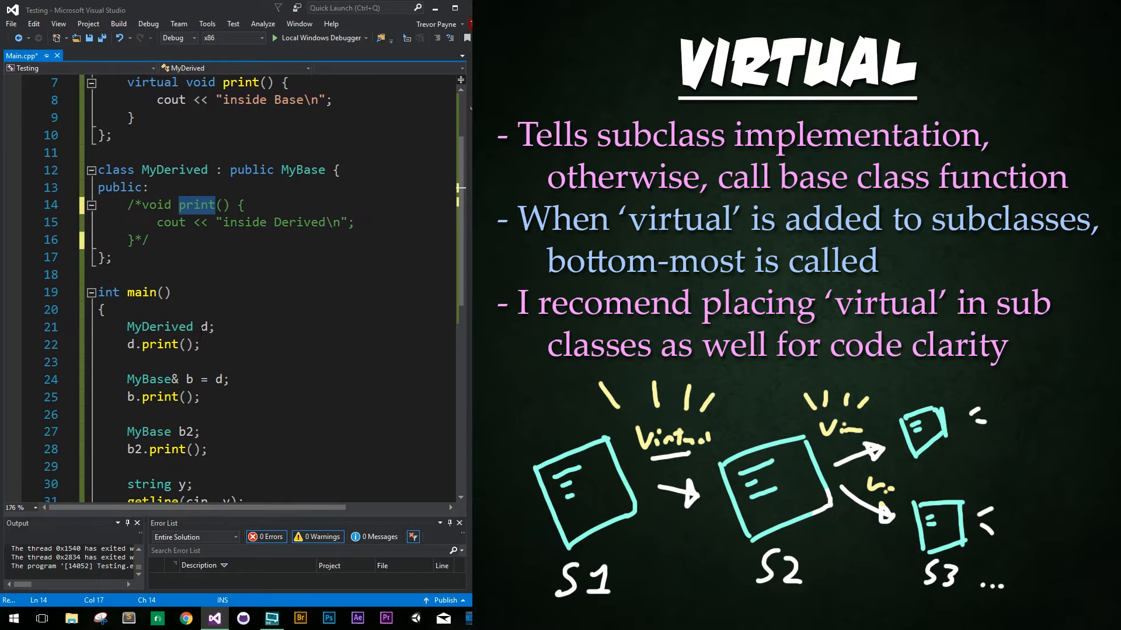
pyautogui.click(160, 343)
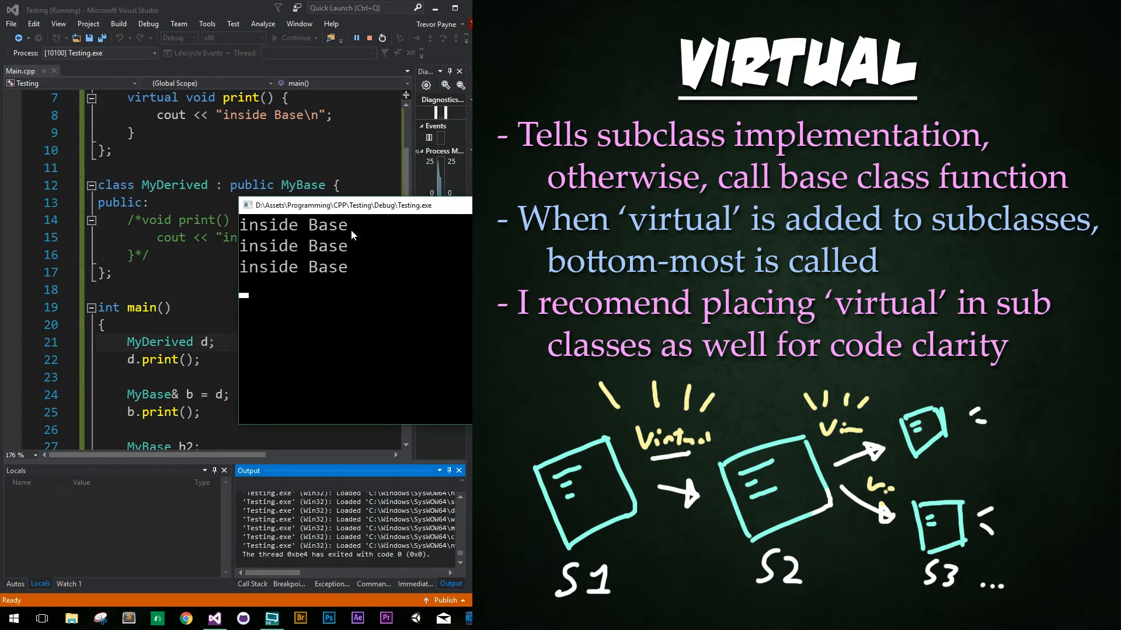
pyautogui.moveTo(293, 287)
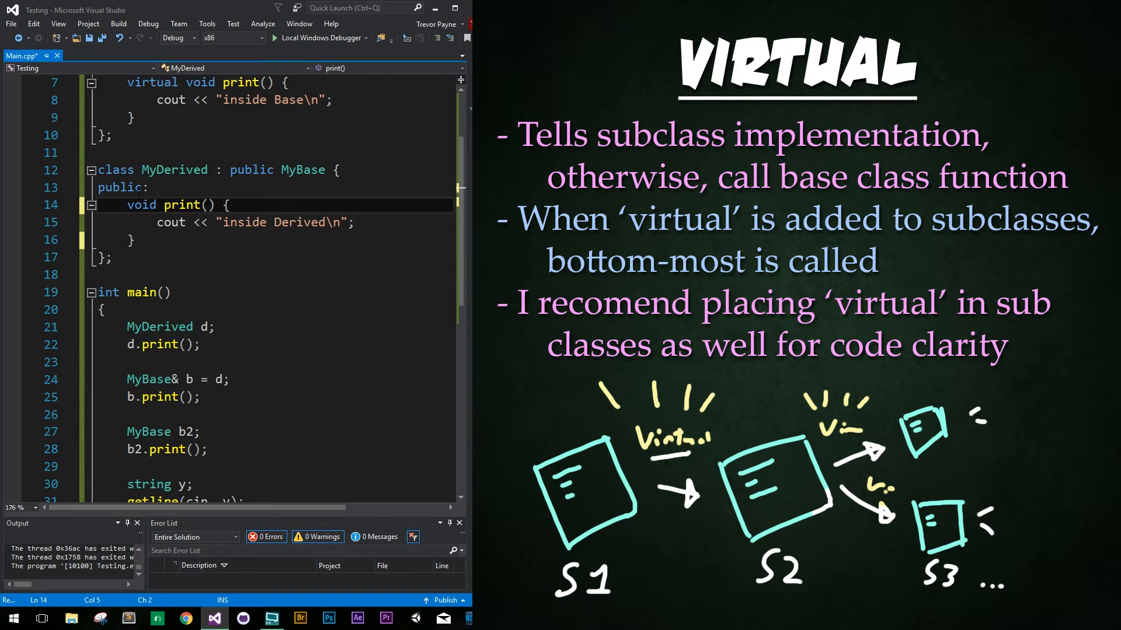
pyautogui.moveTo(181, 205)
pyautogui.write('virtual ')
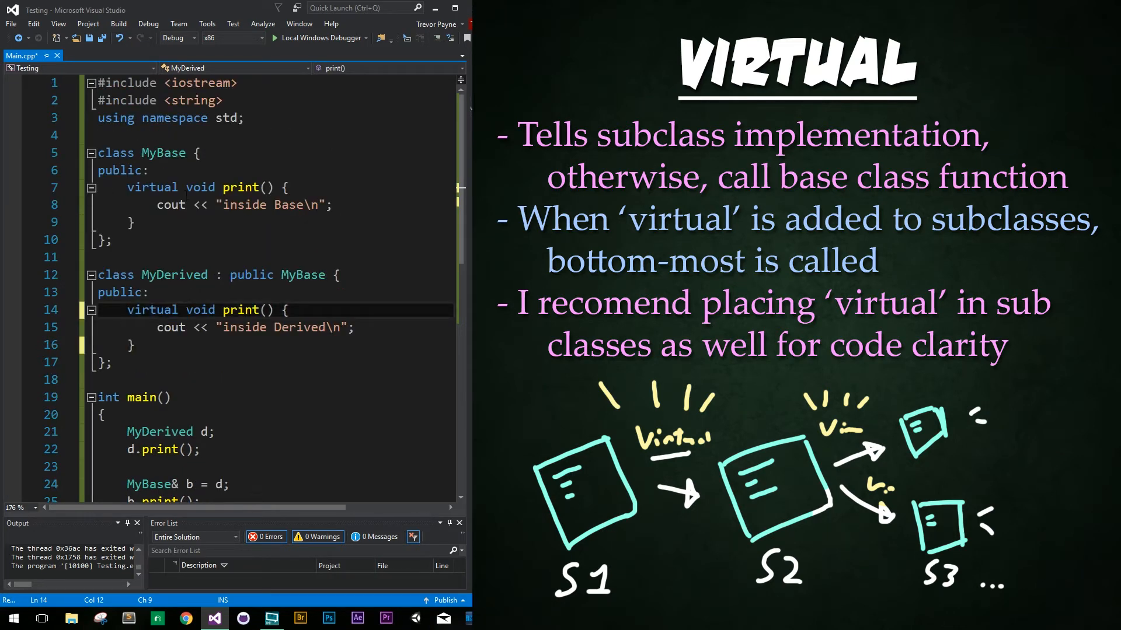
# - Highlight virtual on MyBase's print and mark MyDerived's restored print override virtual too
pyautogui.doubleClick(152, 186)
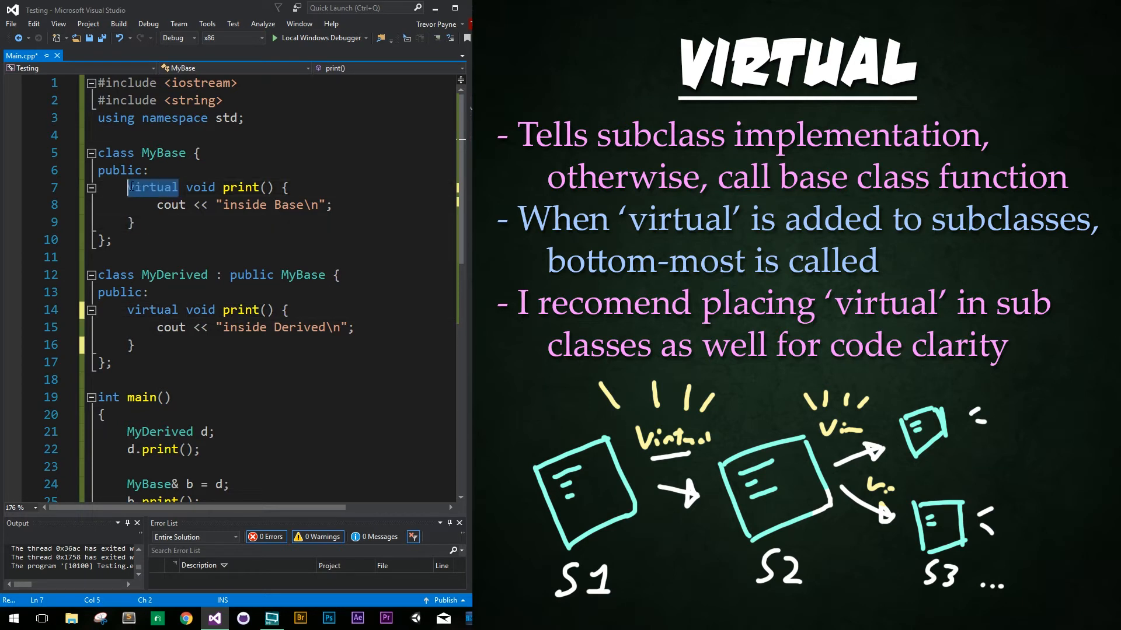
pyautogui.doubleClick(152, 310)
pyautogui.write('= 0;')
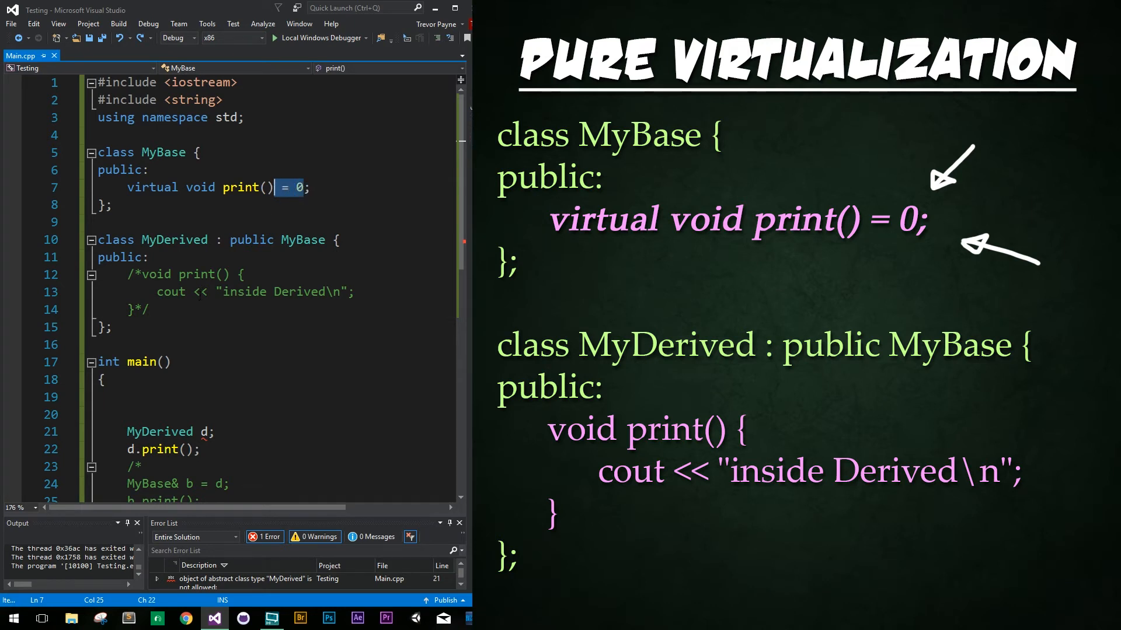
# - Make MyBase's print pure virtual with = 0 and build with MyDerived's override still commented out
pyautogui.moveTo(127, 273); pyautogui.dragTo(148, 309)
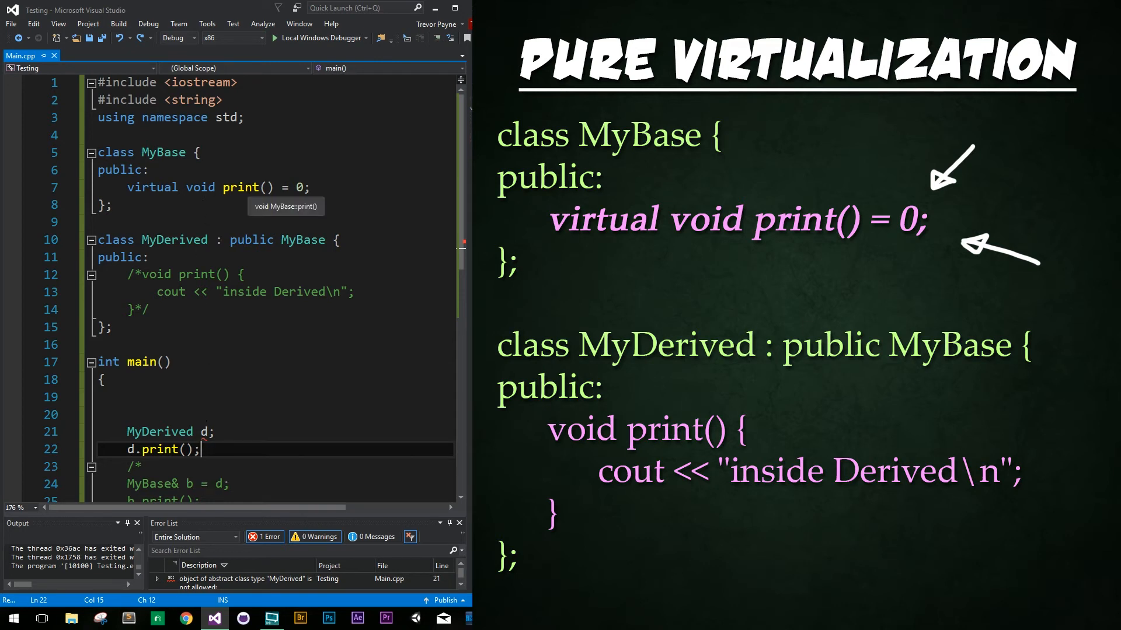
pyautogui.doubleClick(241, 186)
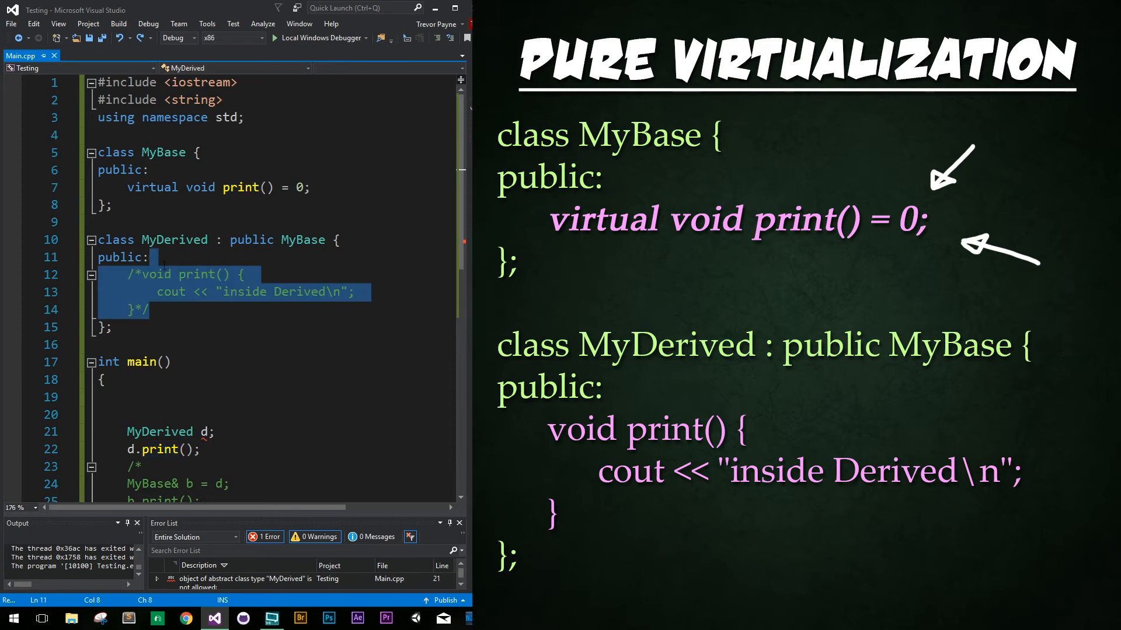
pyautogui.click(318, 37)
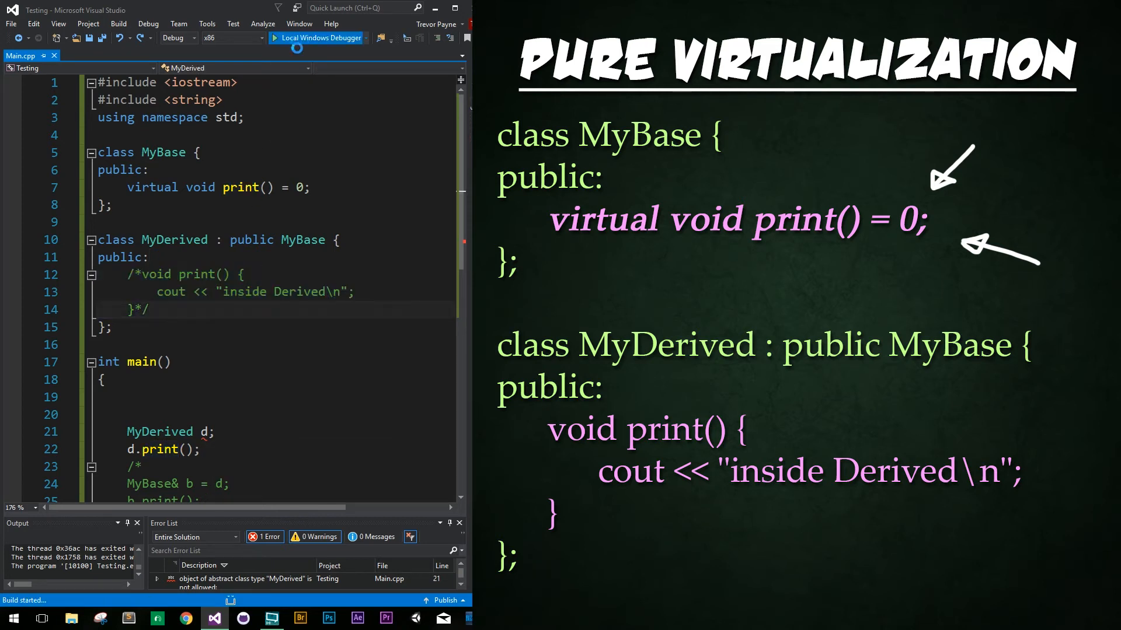
# - Decline running the last successful build after the abstract MyDerived instantiation errors
pyautogui.click(316, 37)
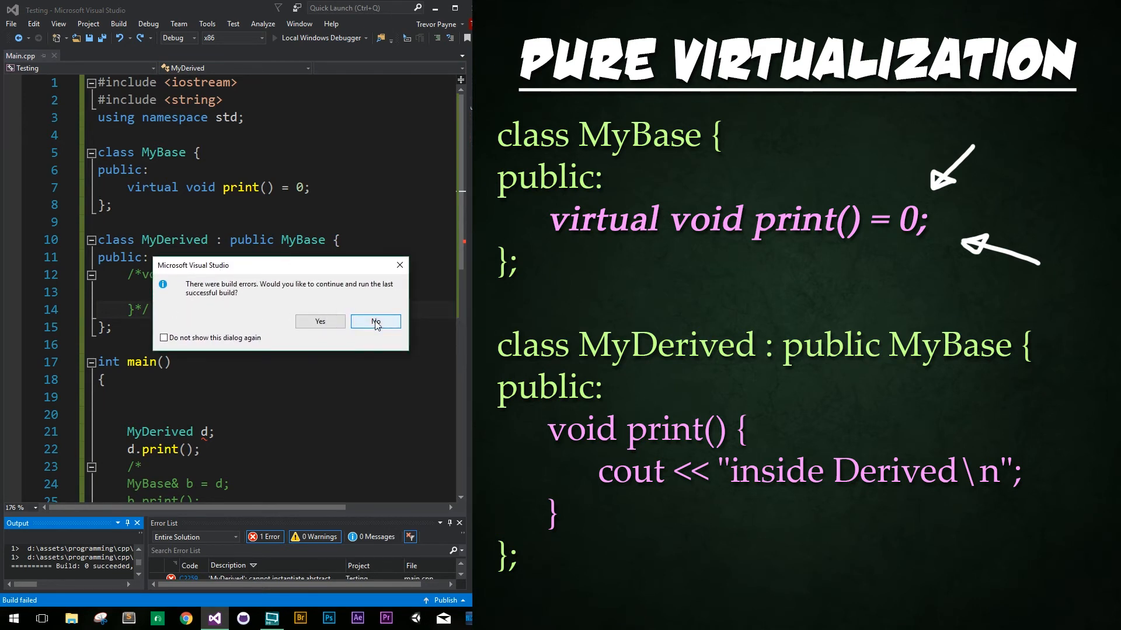
pyautogui.click(375, 323)
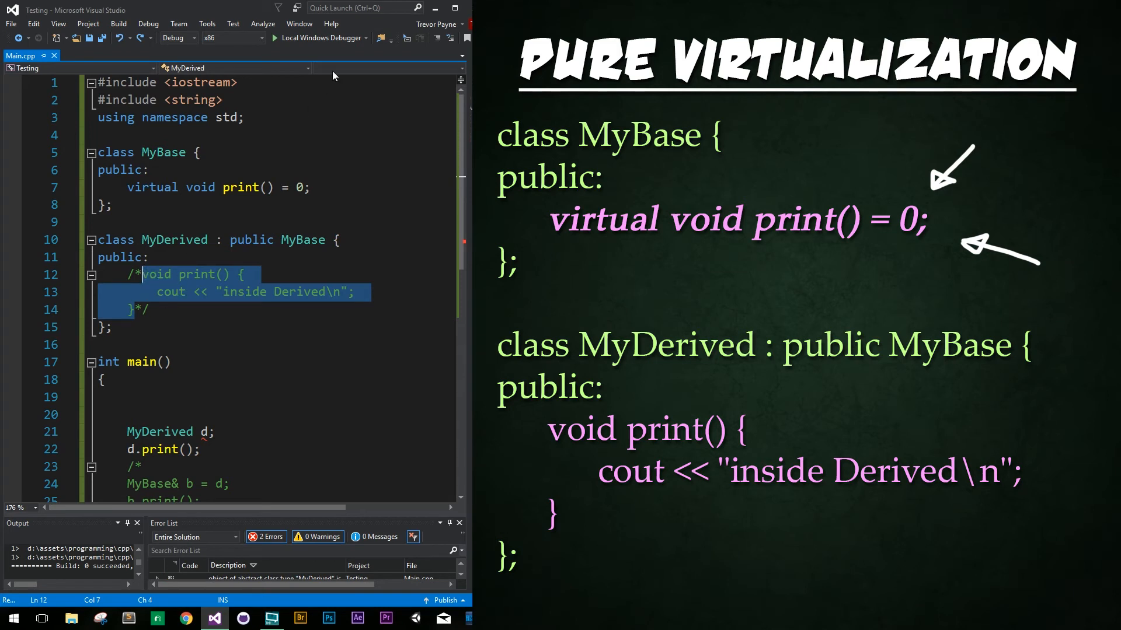
# - Uncomment MyDerived's print override to clear the abstract-class error and run the program
pyautogui.click(435, 38)
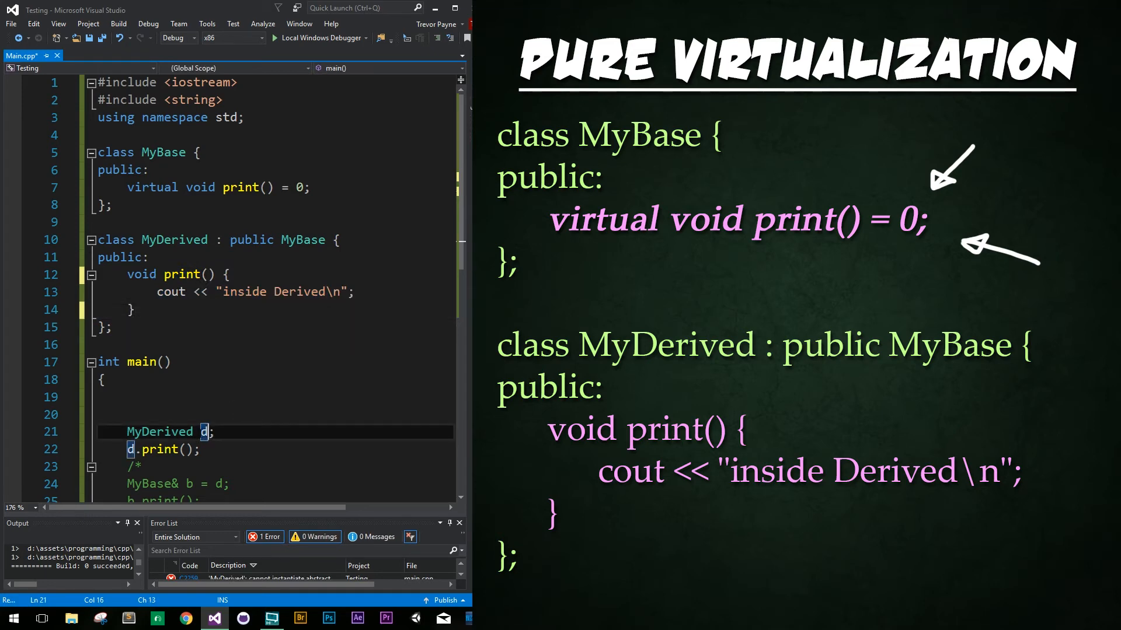
pyautogui.click(319, 37)
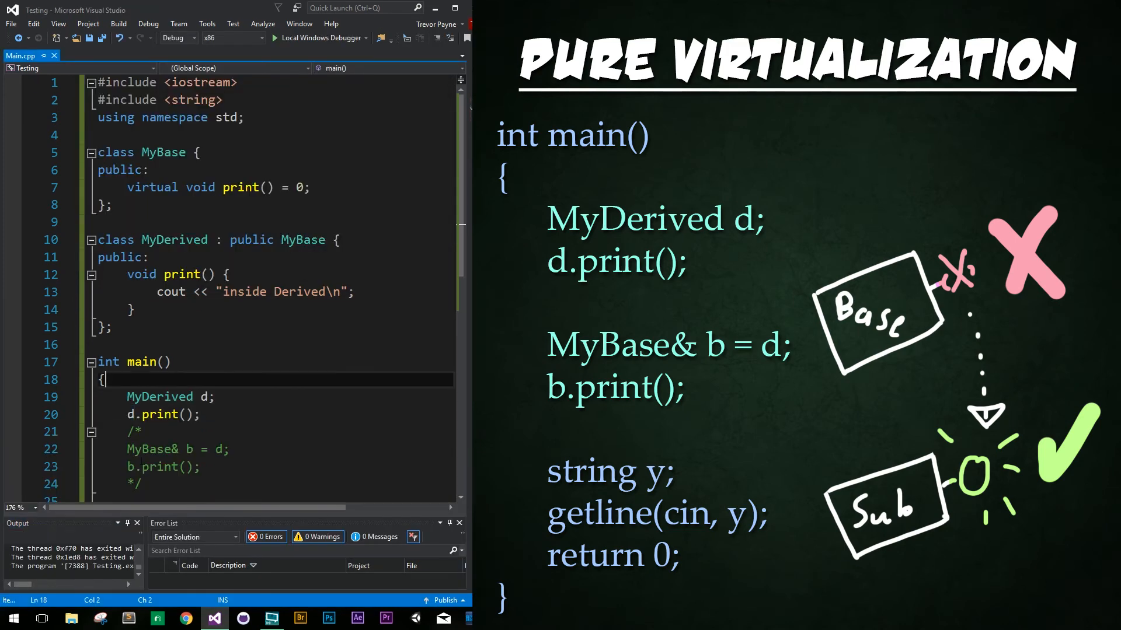
# - Uncomment MyBase& b = d; b.print(); in main and run the finished pure virtual example
pyautogui.moveTo(129, 431); pyautogui.dragTo(141, 486)
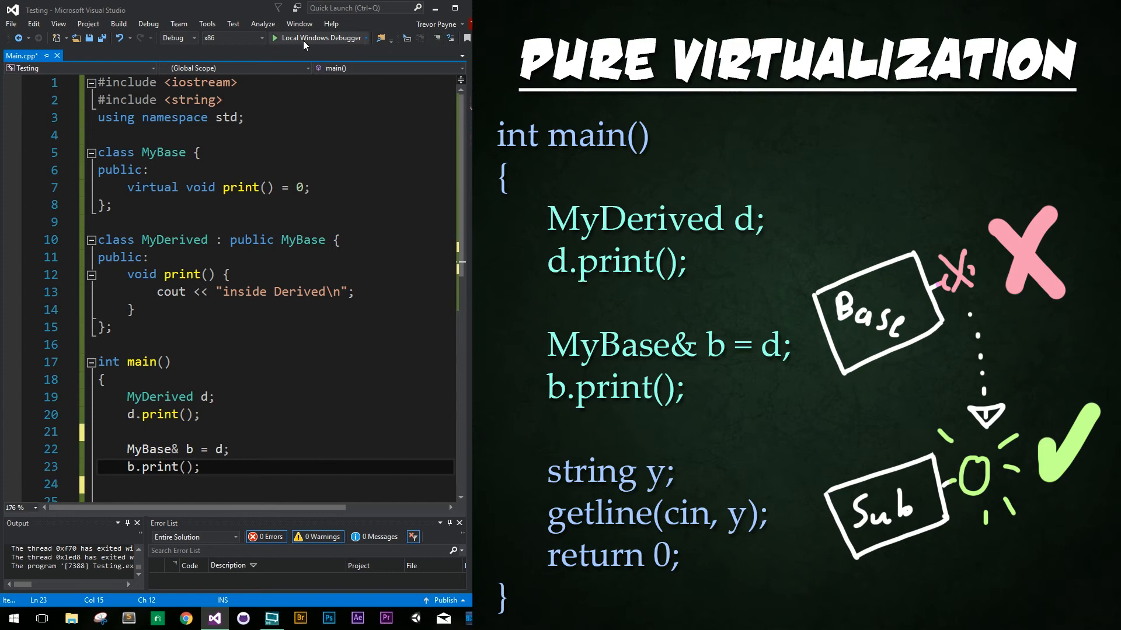
pyautogui.click(319, 38)
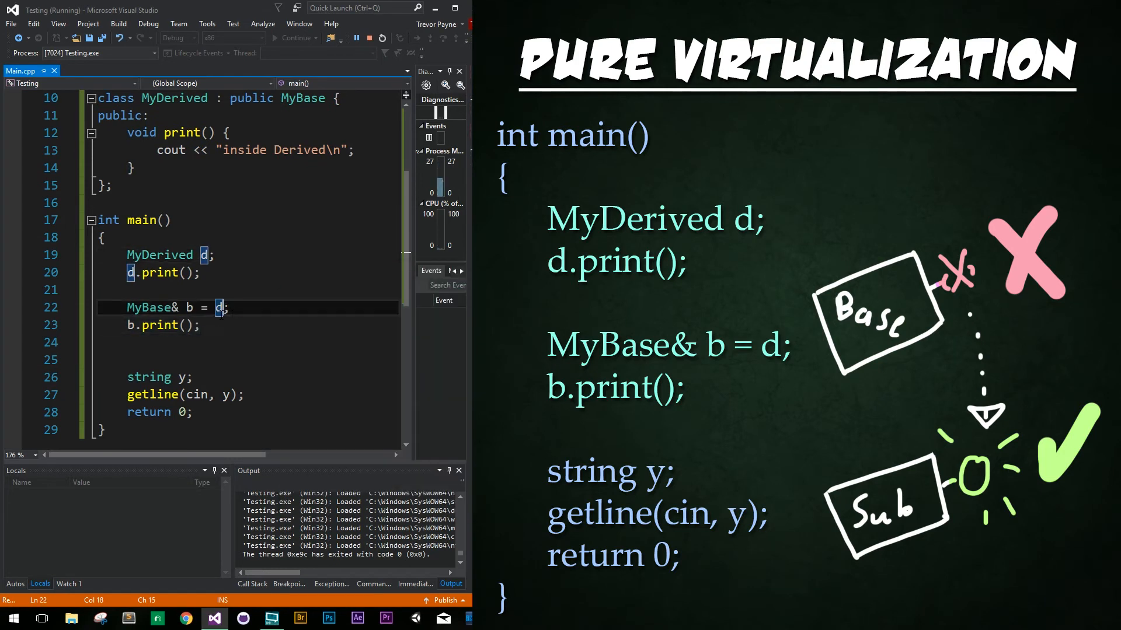
pyautogui.doubleClick(160, 325)
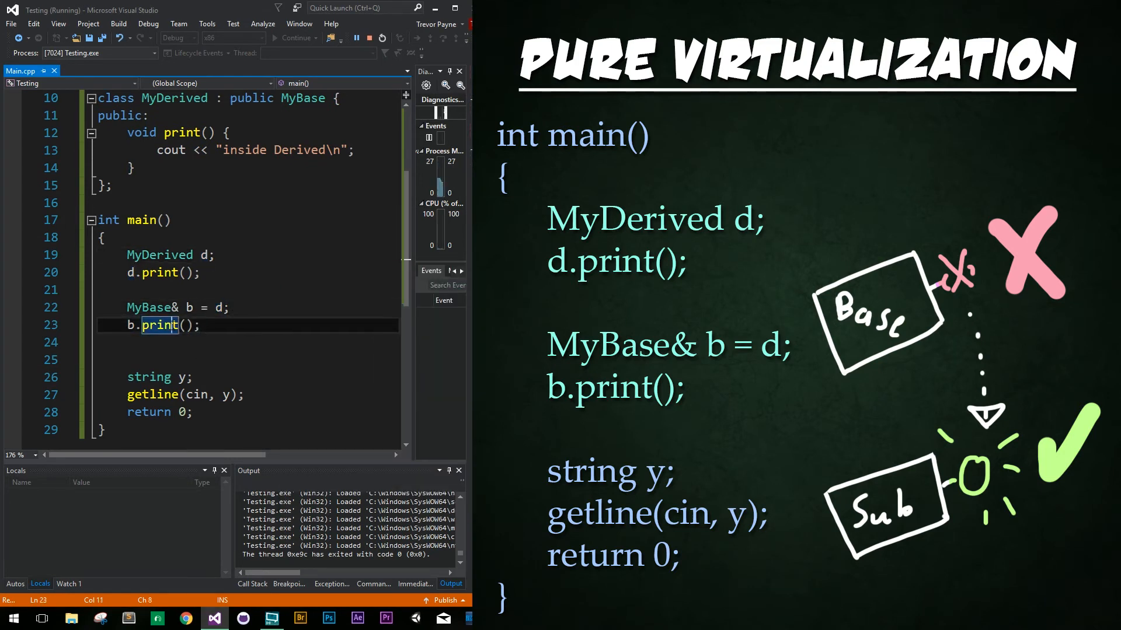